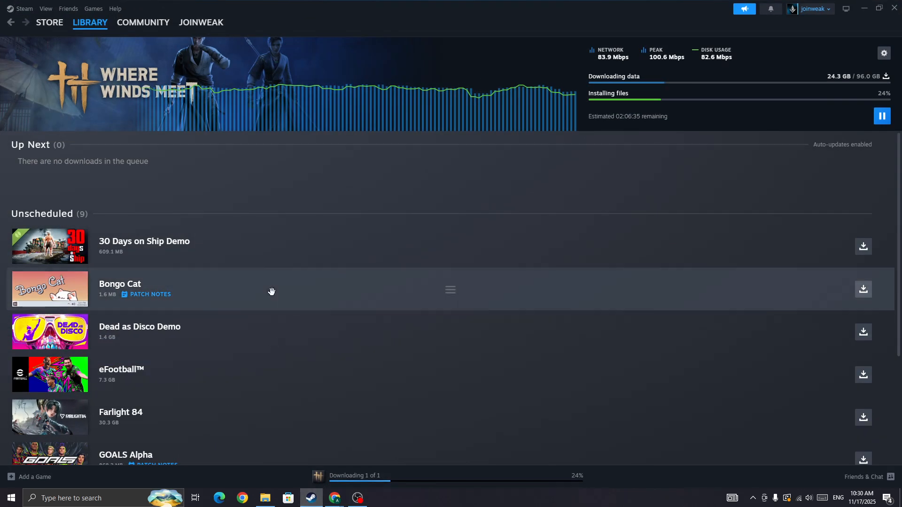
# Switch from the Downloads page to the Steam library home.
pyautogui.click(90, 22)
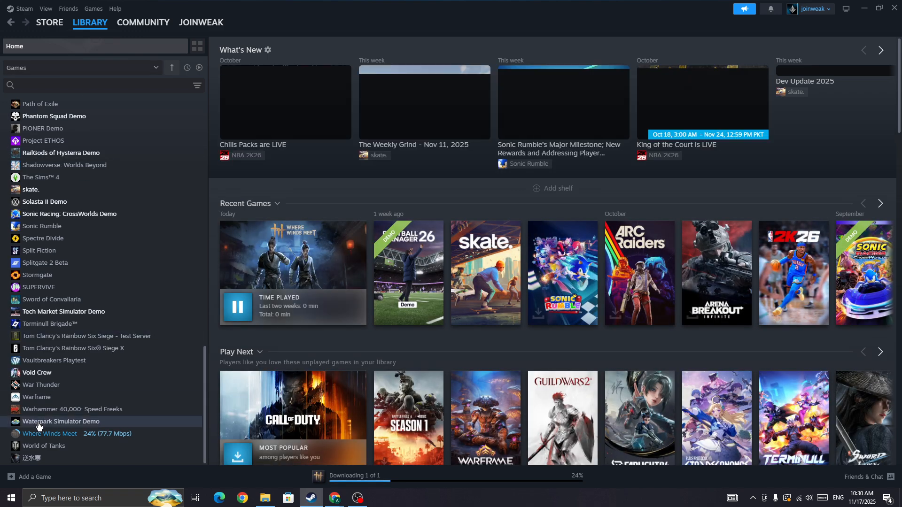
# Show the Where Winds Meet game page with its download at 25% complete.
pyautogui.click(50, 433)
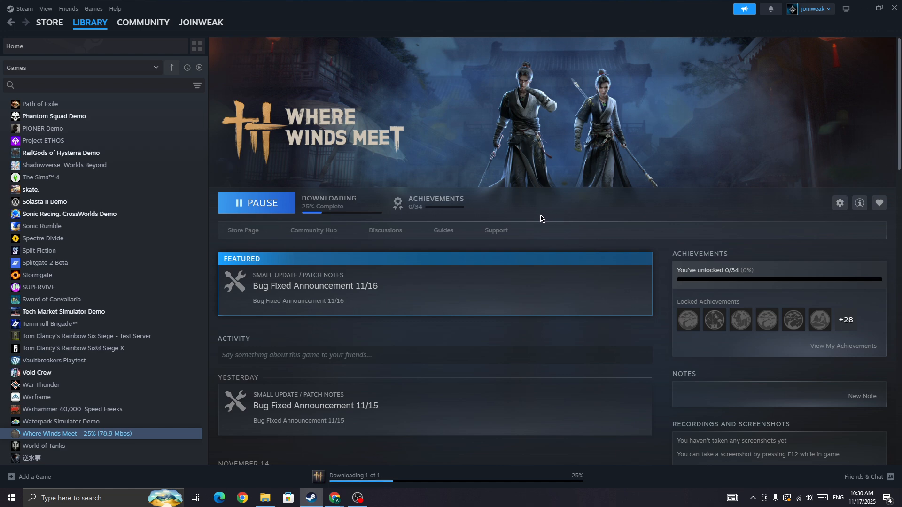
pyautogui.moveTo(234, 350)
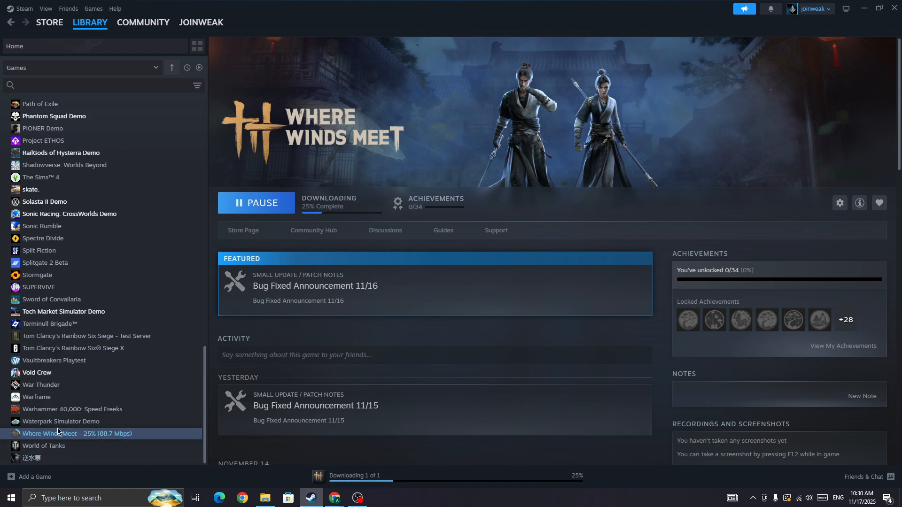
pyautogui.click(839, 203)
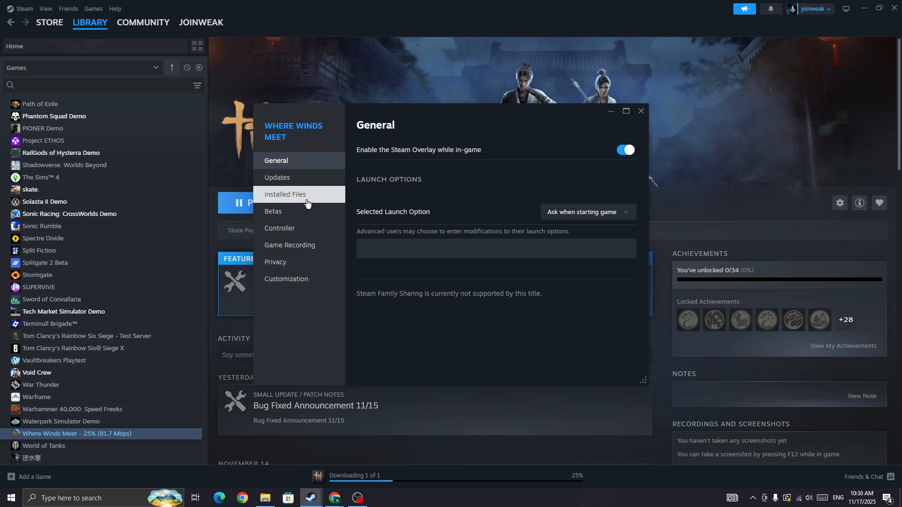
pyautogui.click(285, 193)
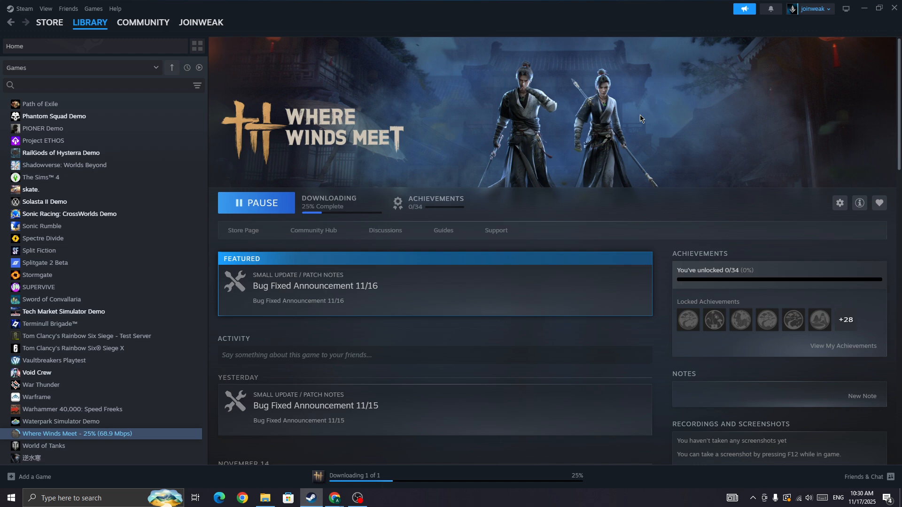
pyautogui.moveTo(798, 437)
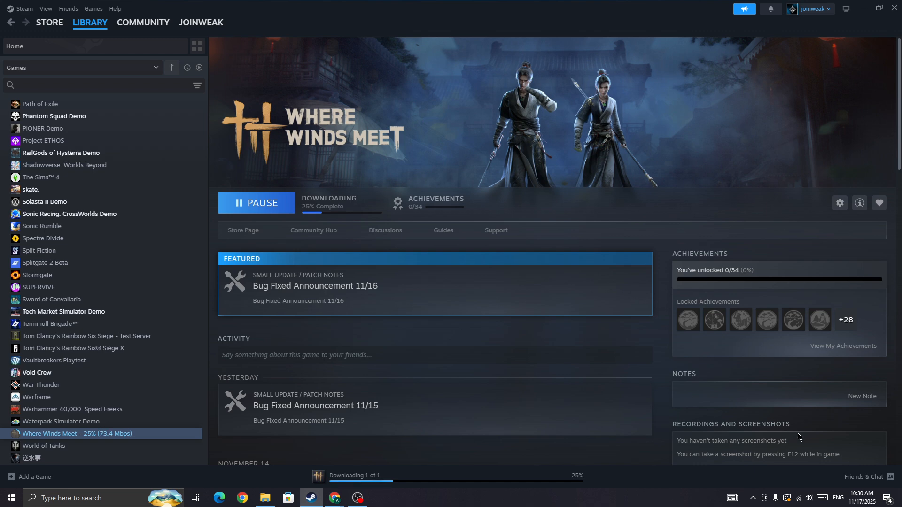
pyautogui.moveTo(683, 457)
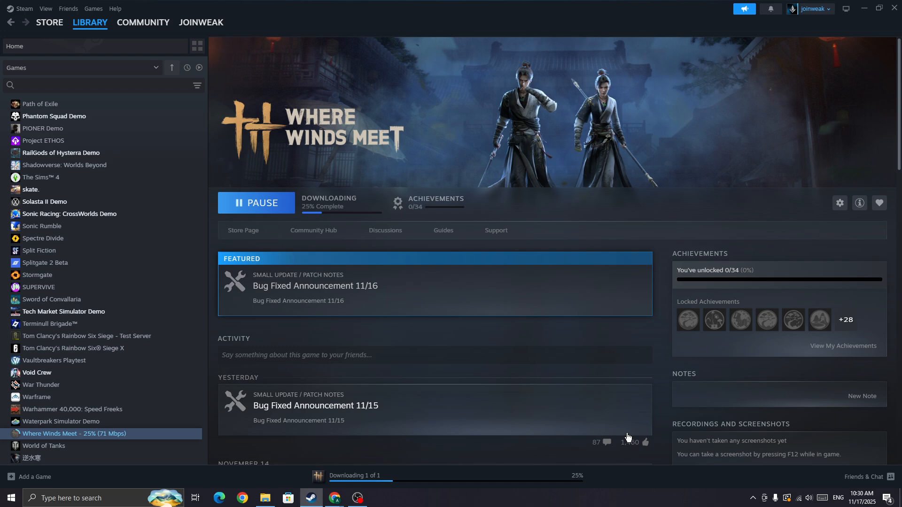
pyautogui.moveTo(627, 438)
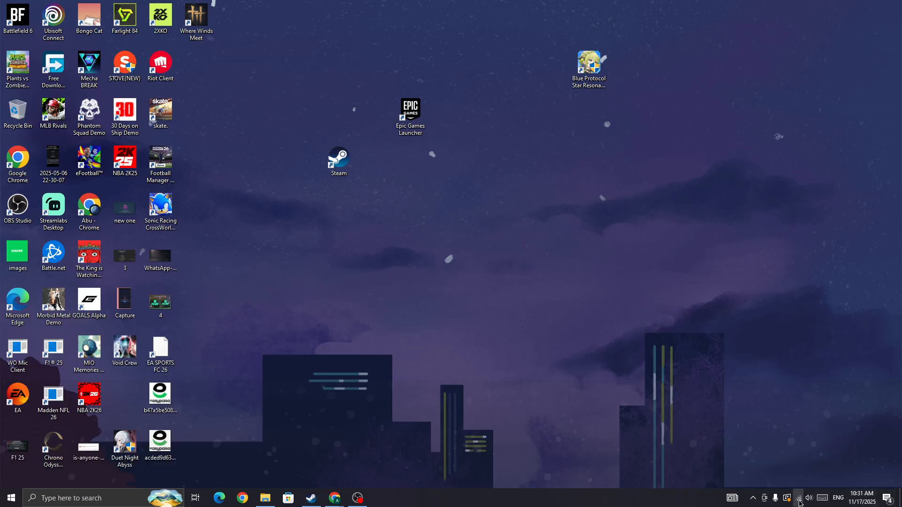
pyautogui.click(799, 498)
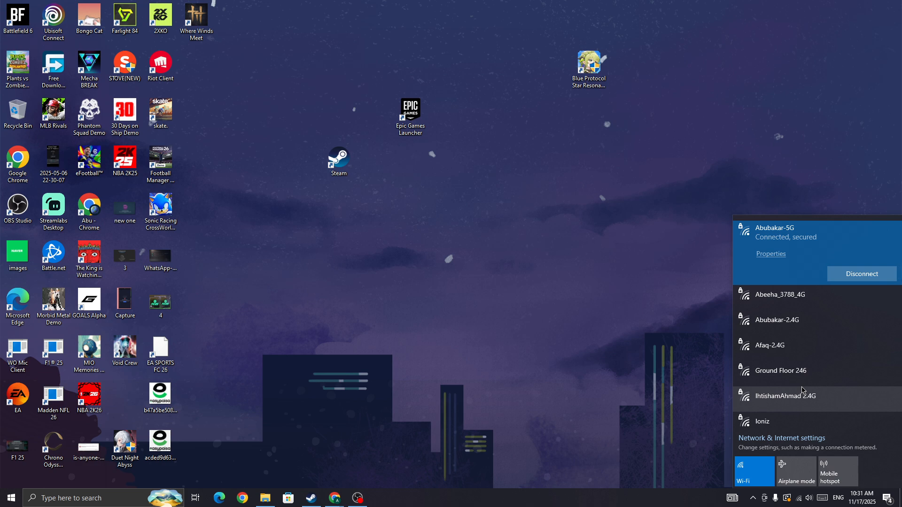
pyautogui.click(368, 485)
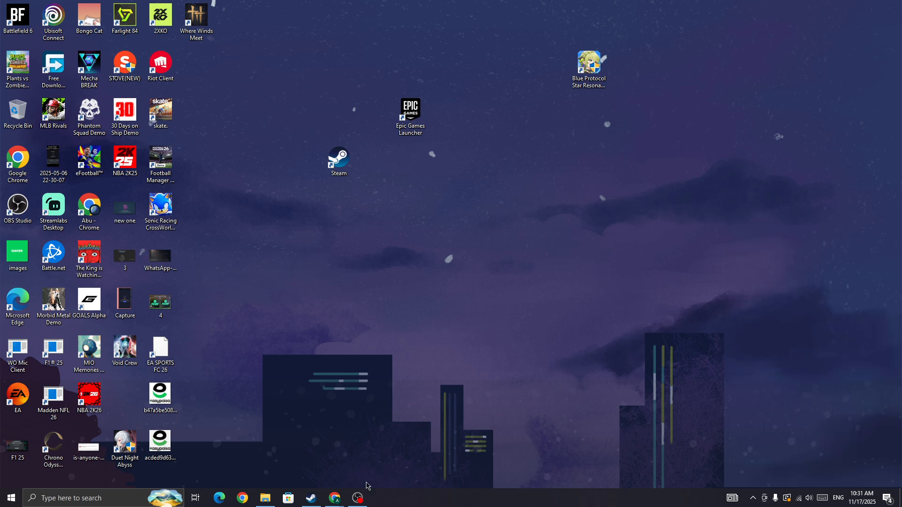